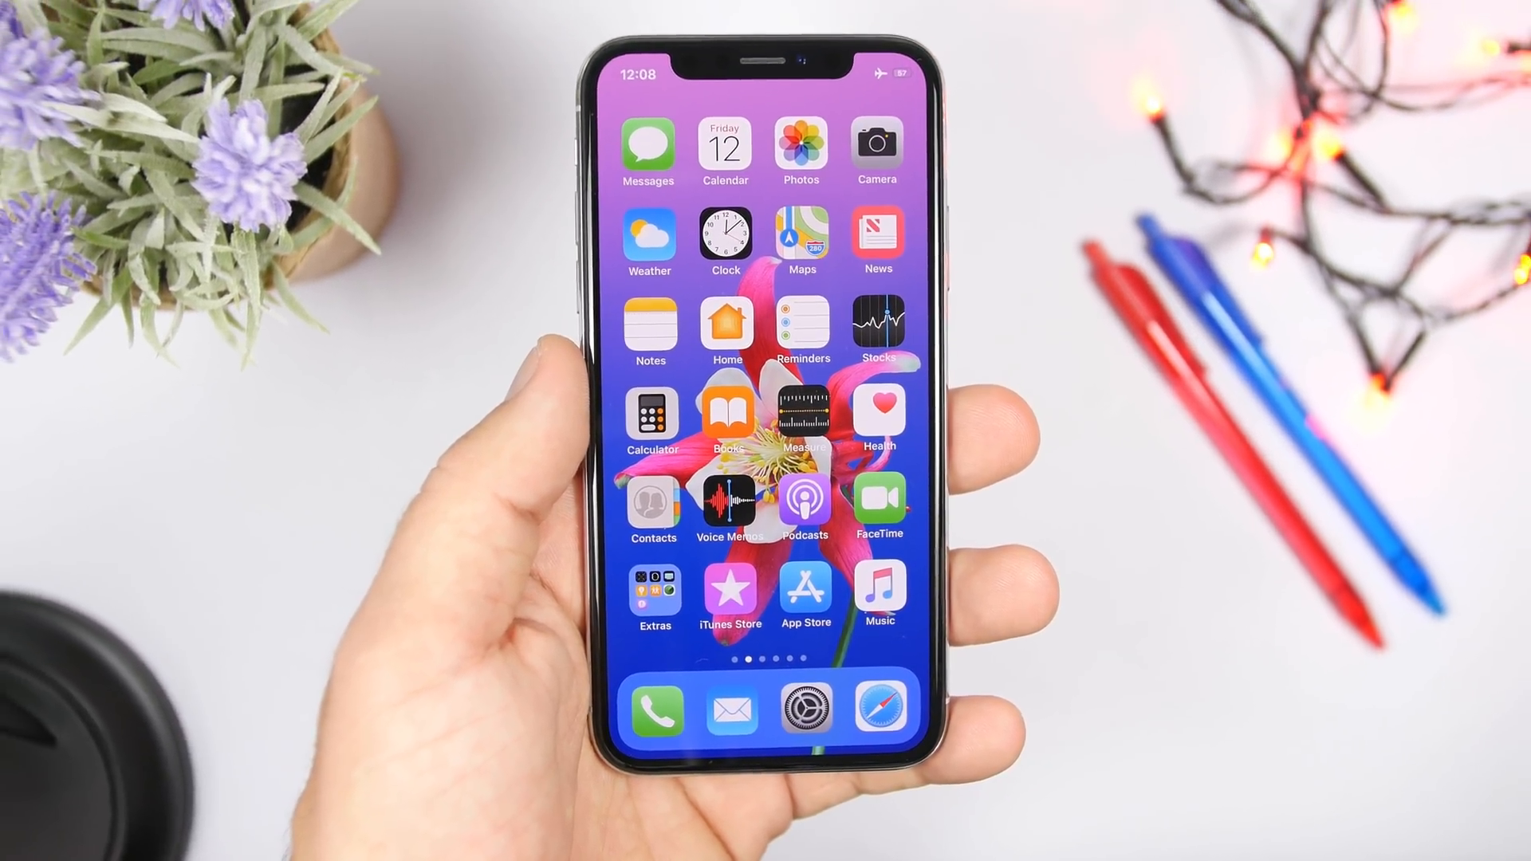
- Go from the phone's Settings into the Notifications Show Previews choices
left_click(804, 706)
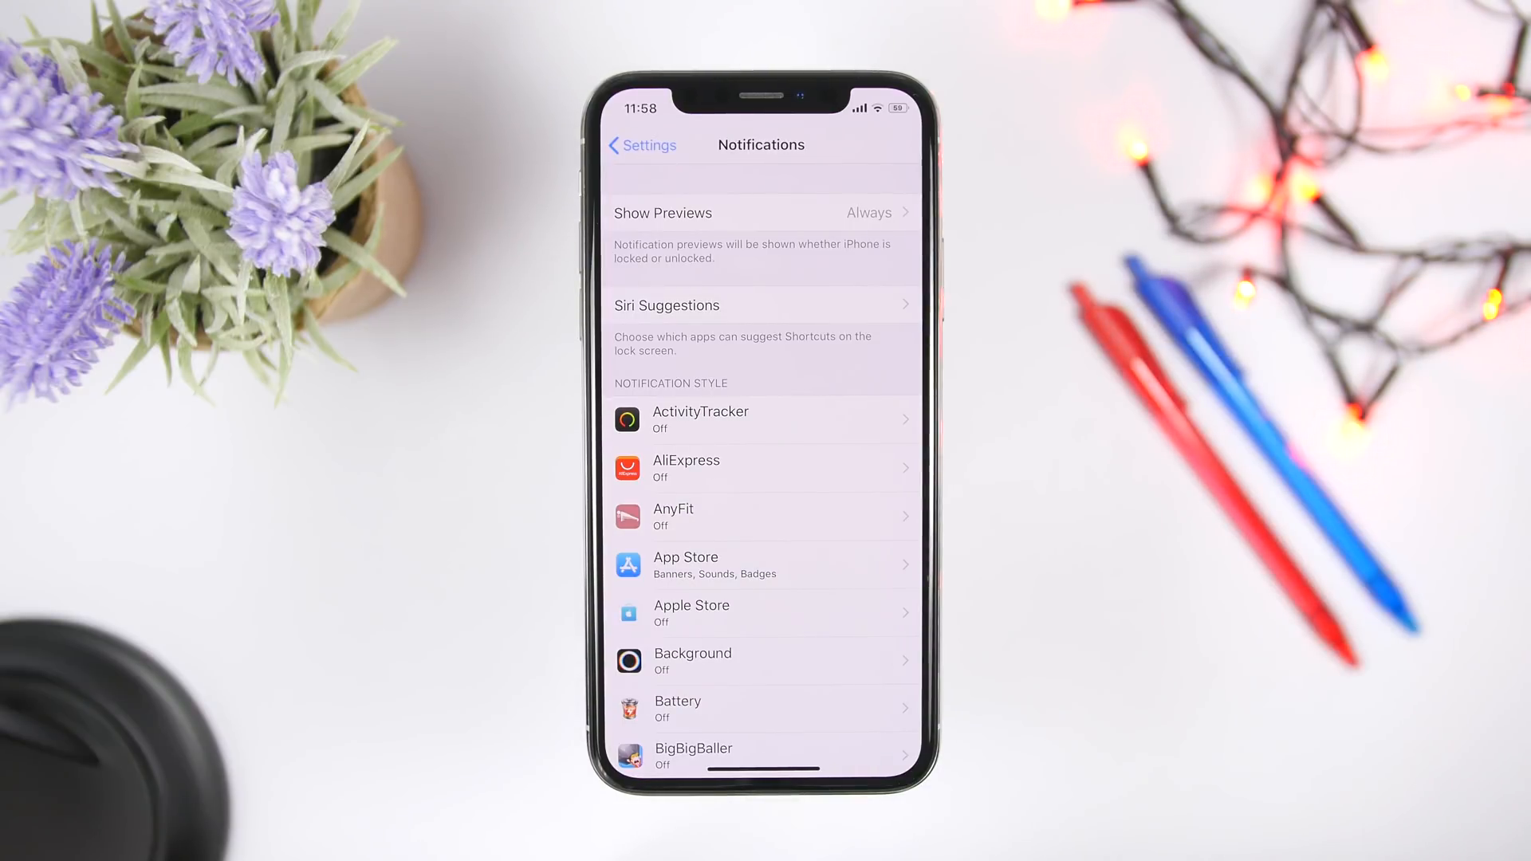
left_click(761, 212)
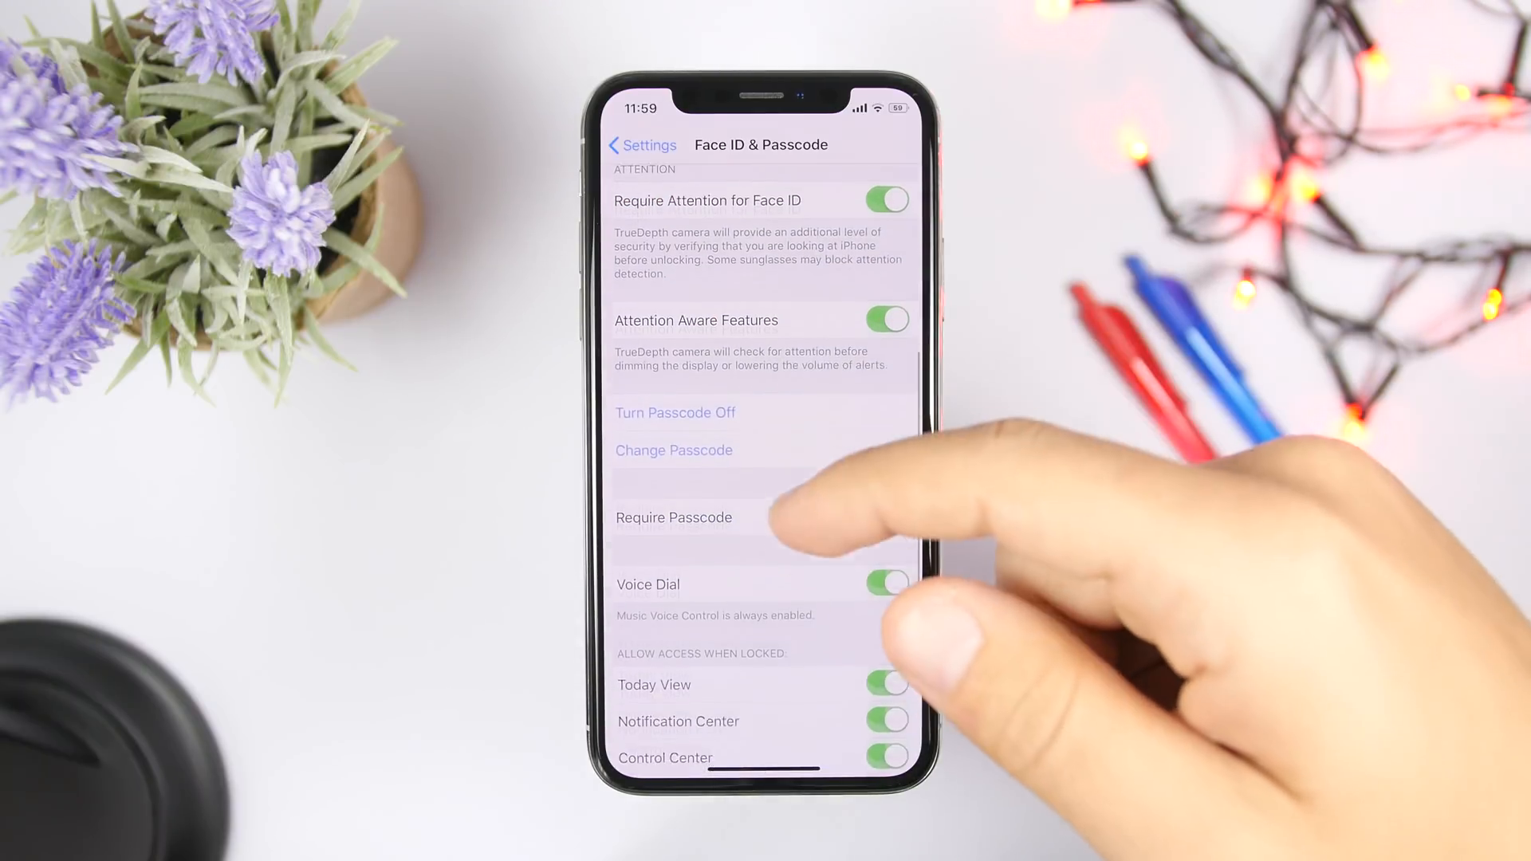
- Scroll Face ID & Passcode down to the Allow Access When Locked switches
scroll("up", 3)
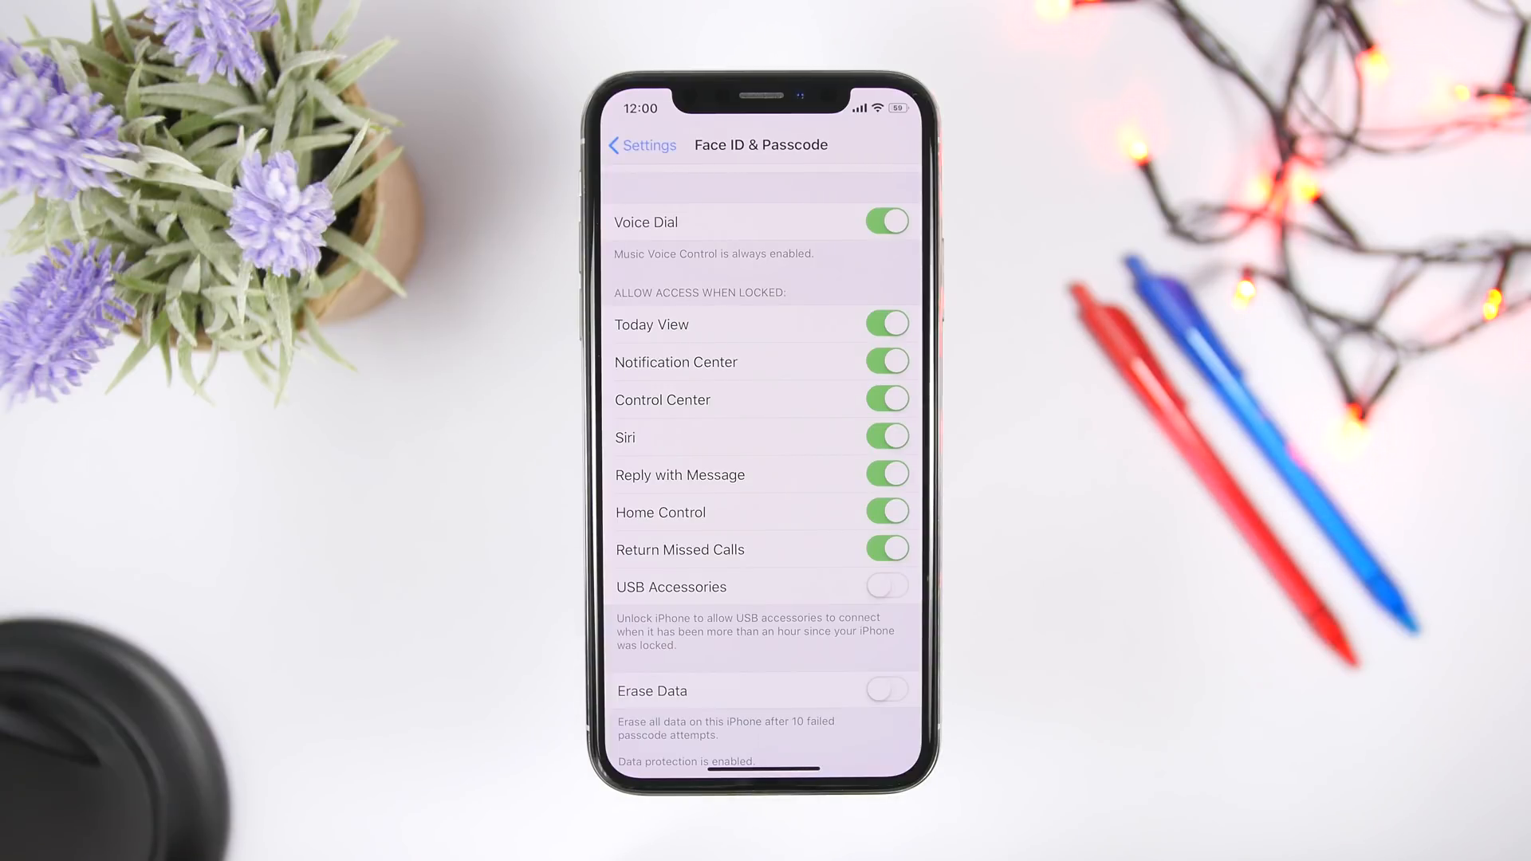
- Leave Face ID & Passcode and move through the main list to the Cellular page
left_click(643, 145)
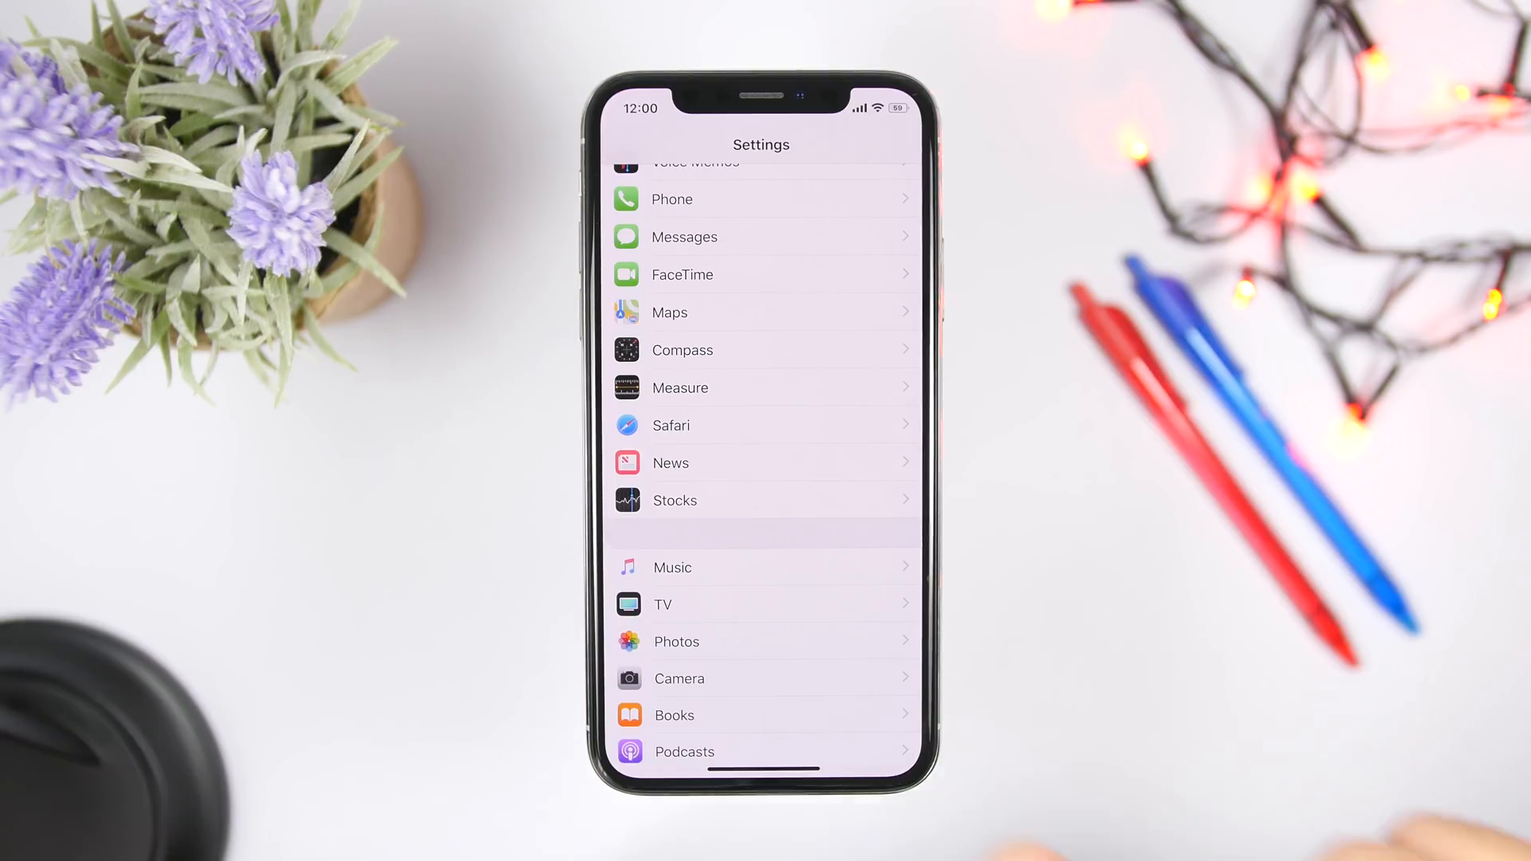
left_click(678, 679)
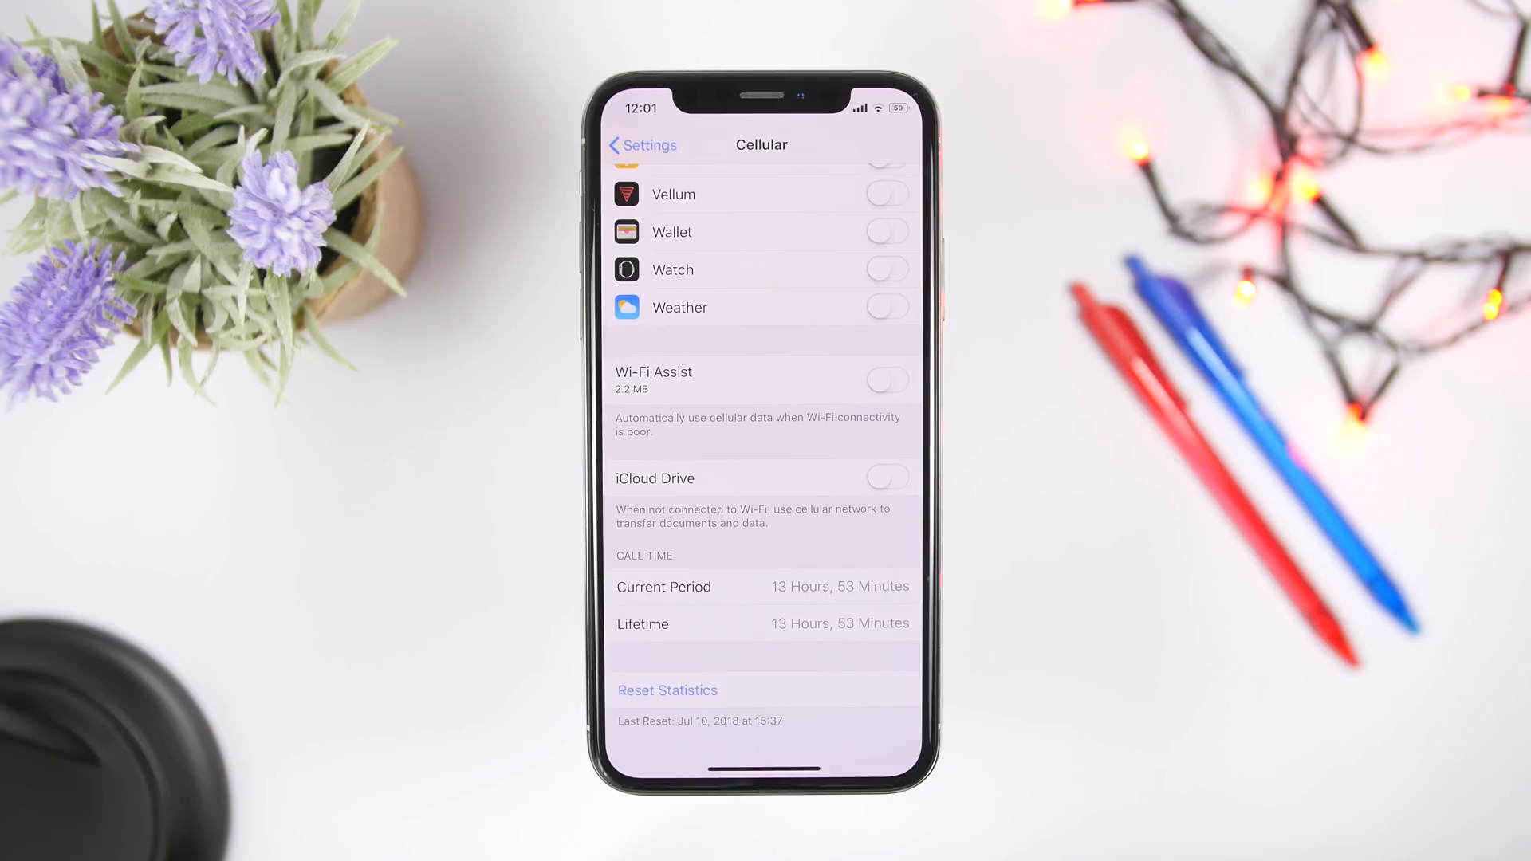
mouse_move(1269, 703)
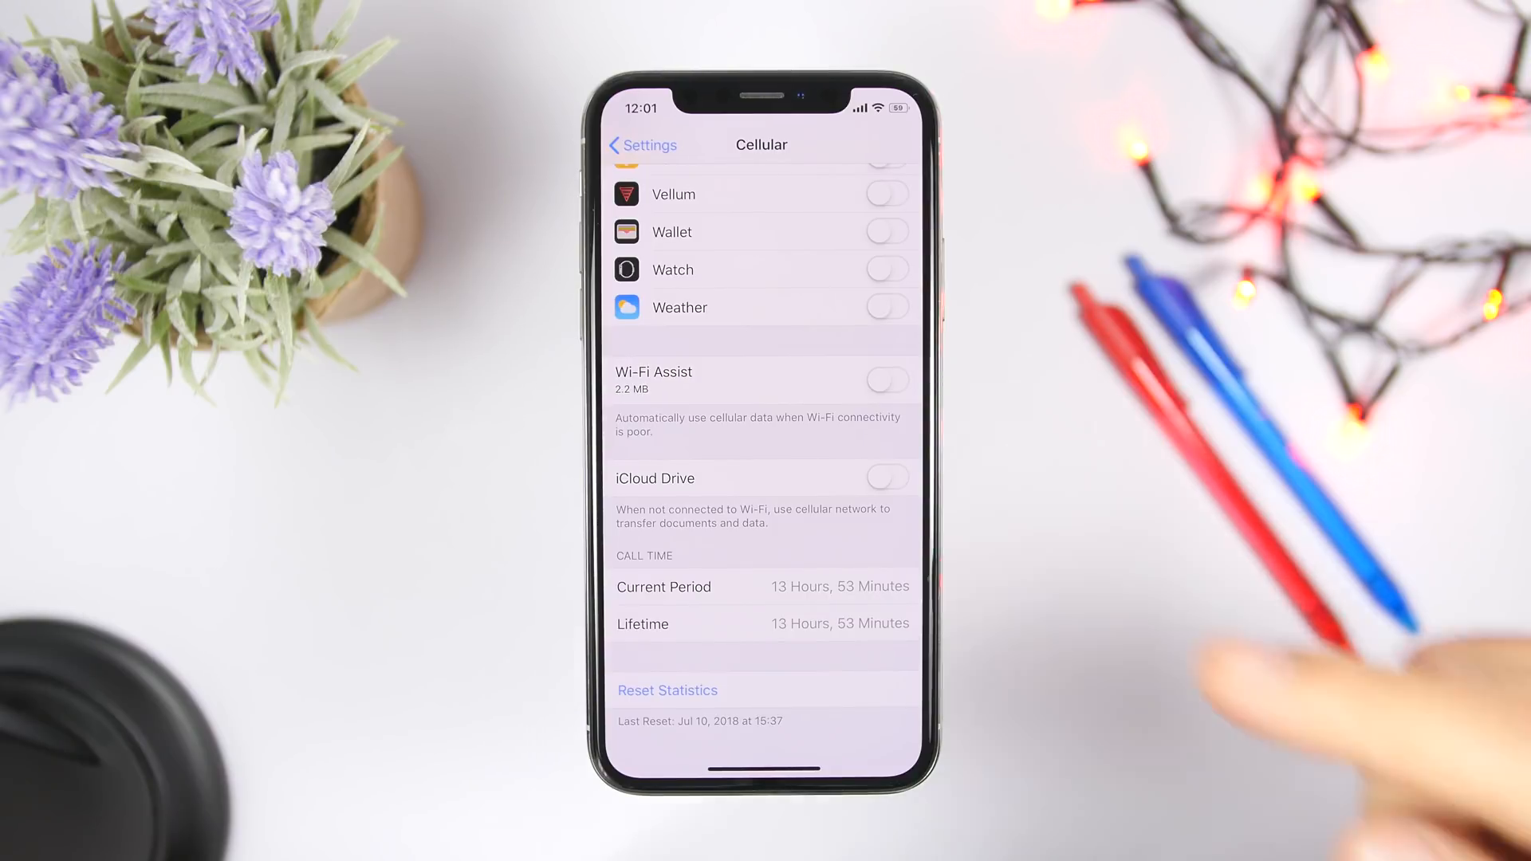
- Reach Privacy > Analytics and adjust the iPhone analytics sharing switch
left_click(641, 145)
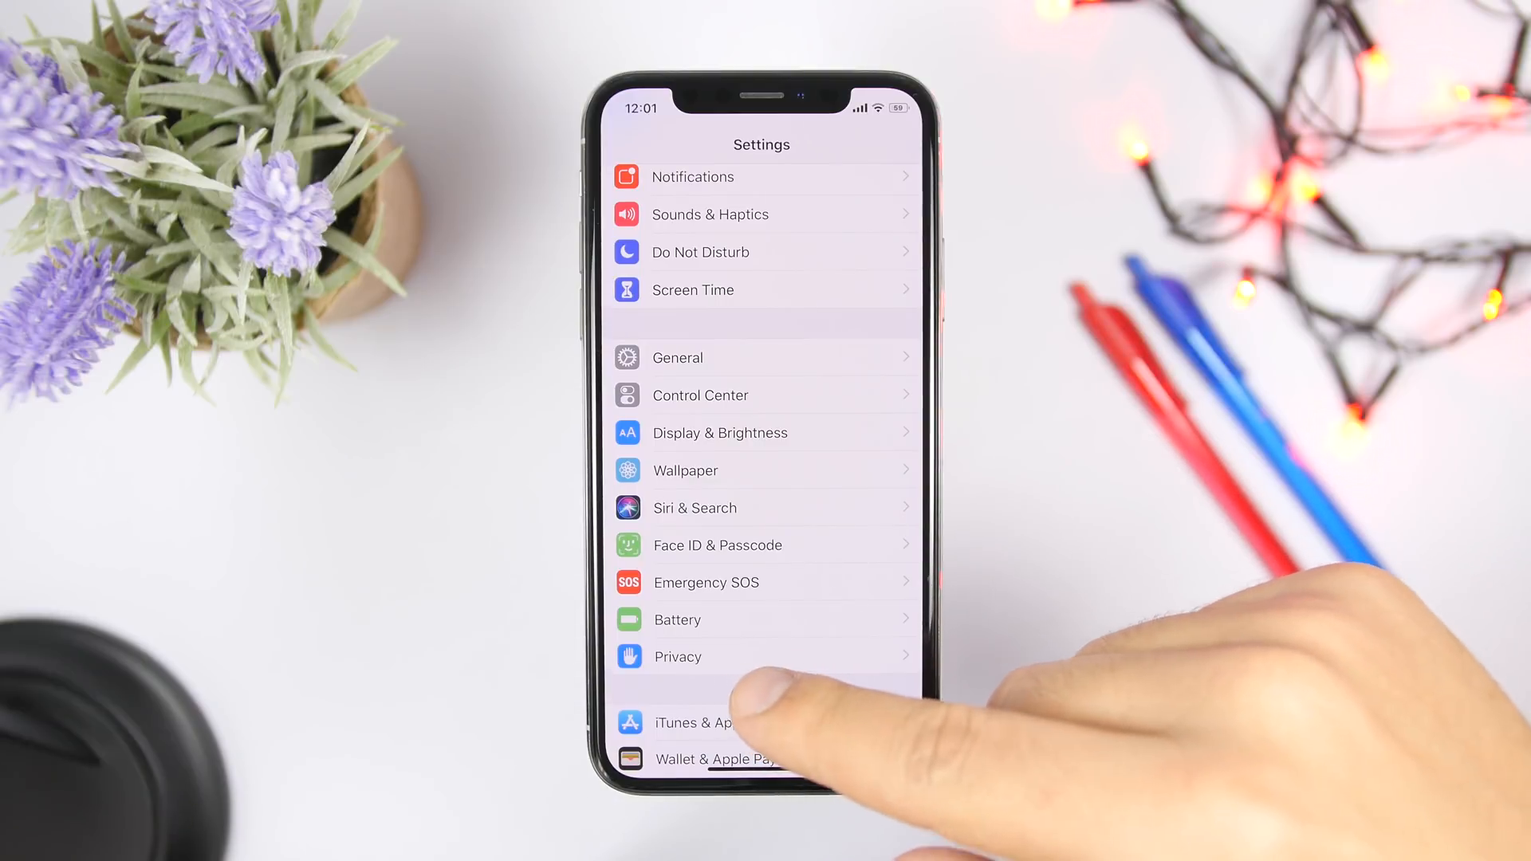
left_click(678, 655)
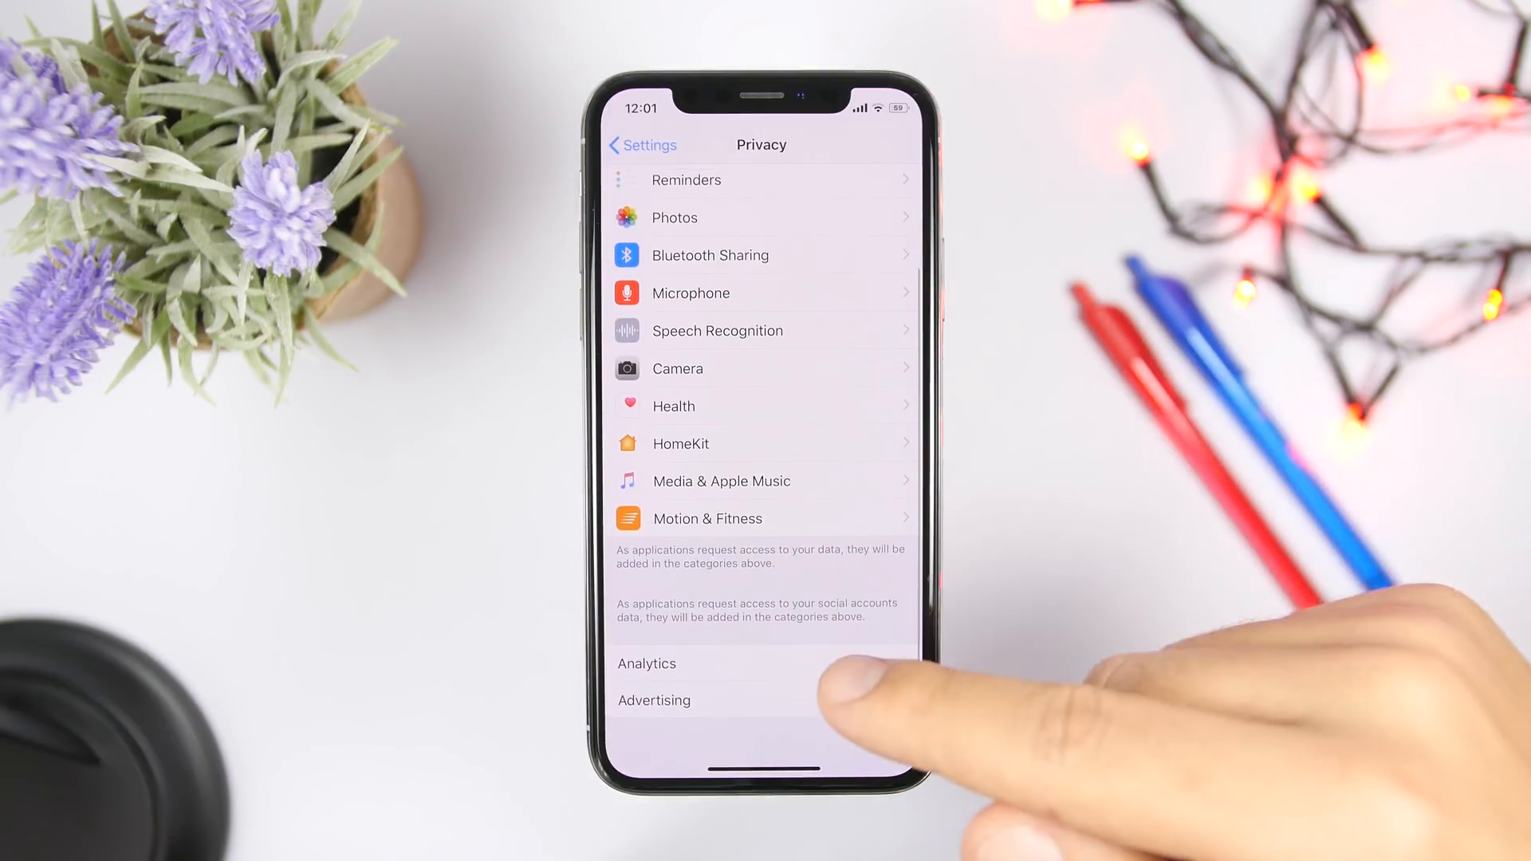
left_click(645, 663)
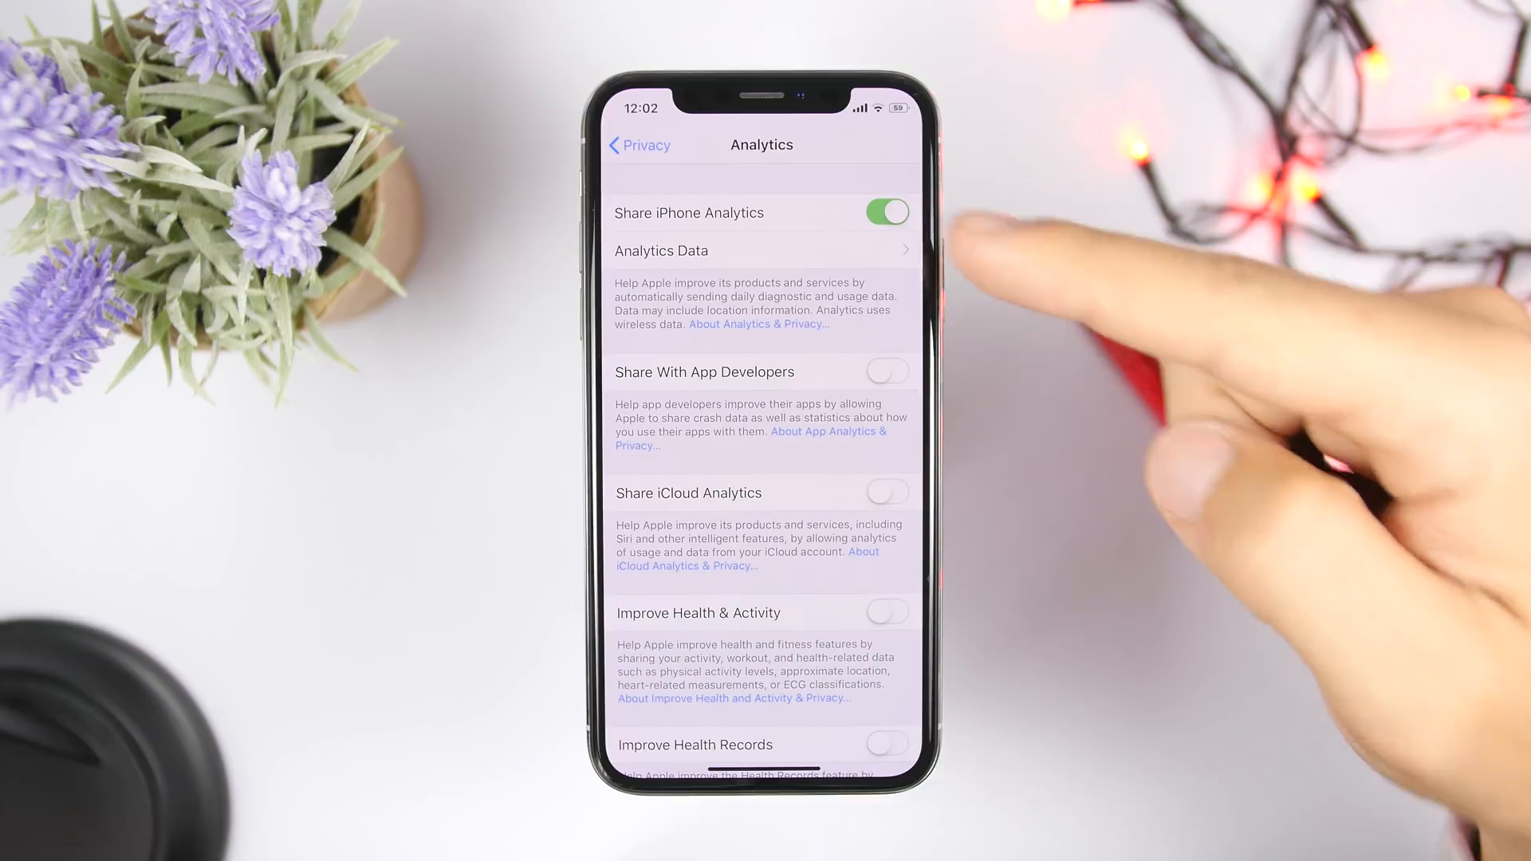
left_click(883, 212)
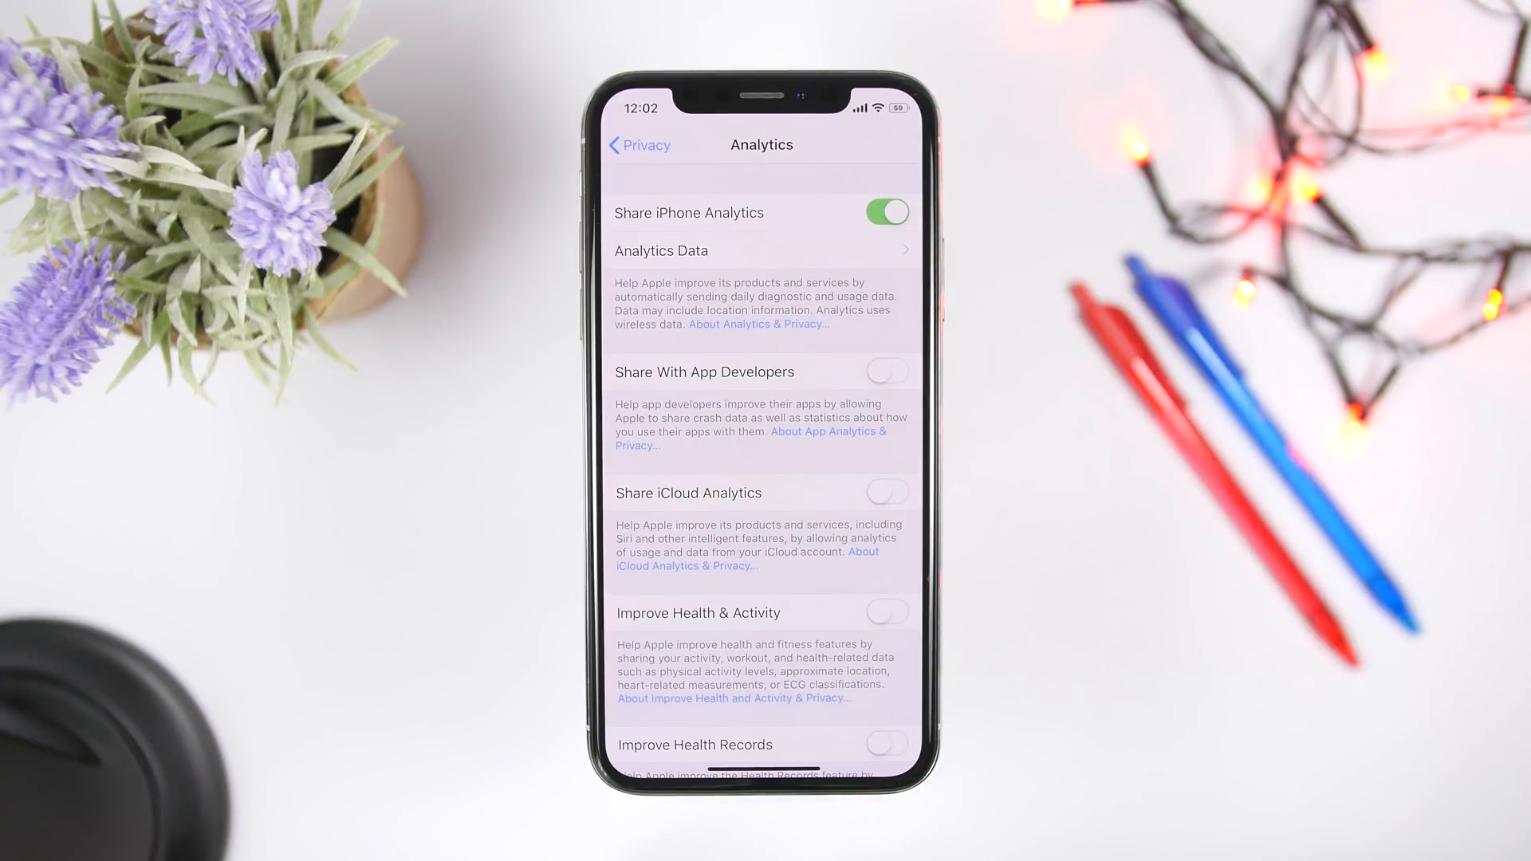
- Switch on Limit Ad Tracking in Privacy > Advertising
left_click(638, 145)
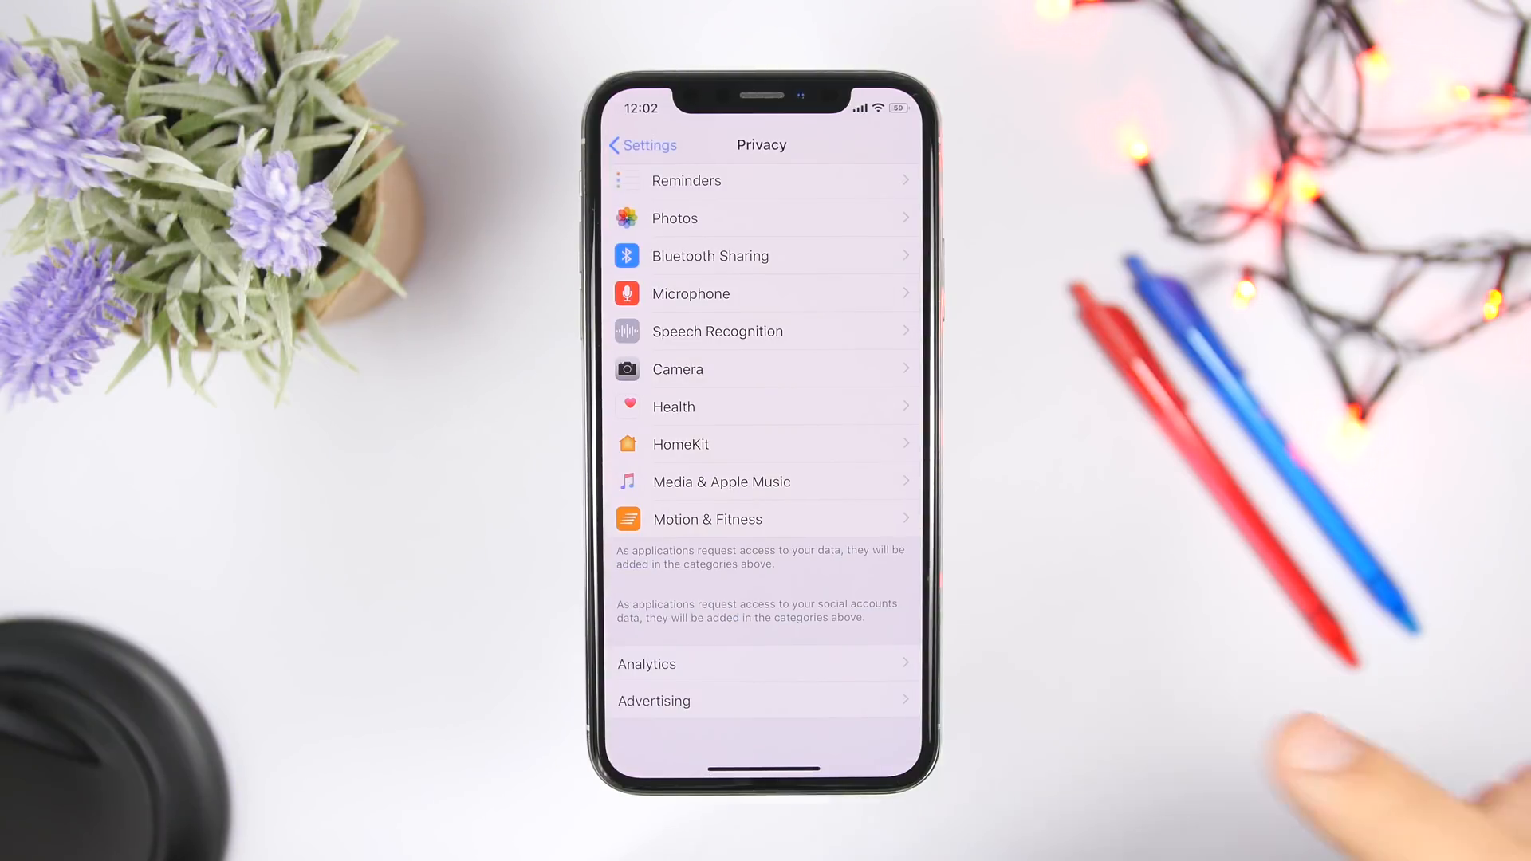
left_click(652, 700)
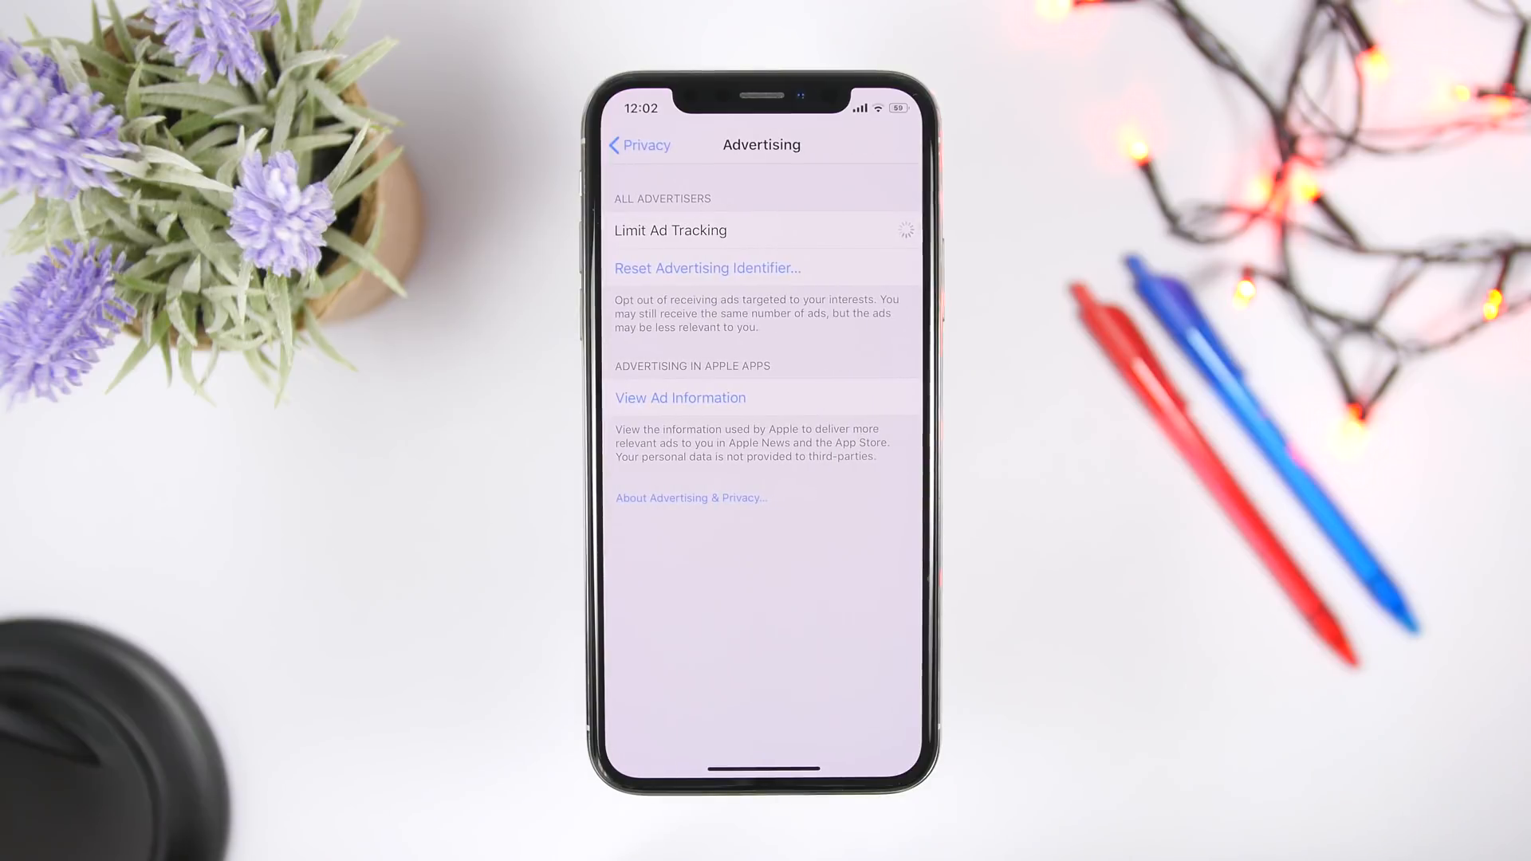
left_click(885, 230)
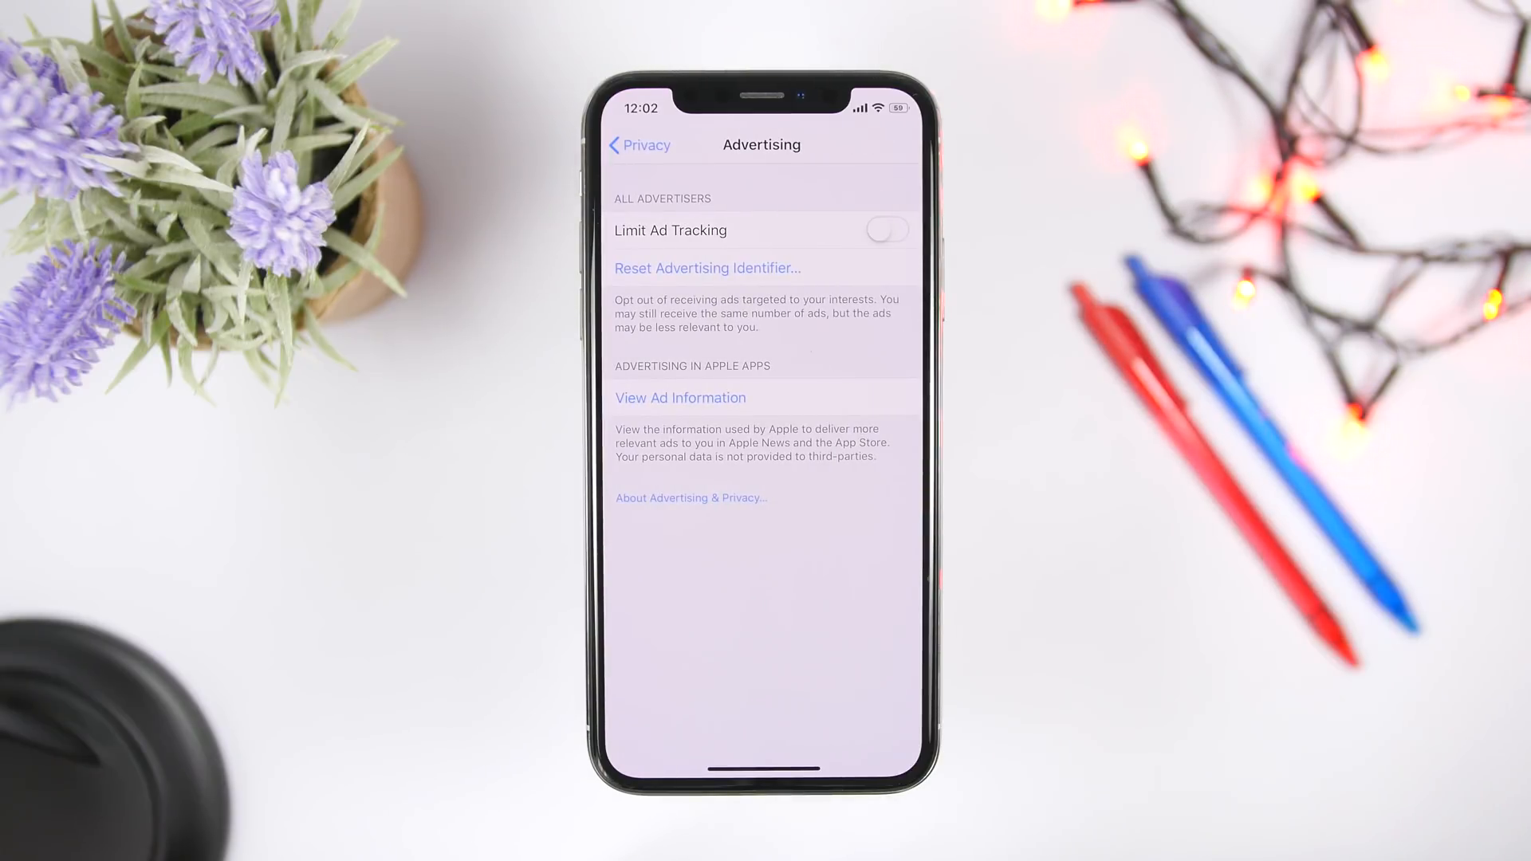
left_click(885, 229)
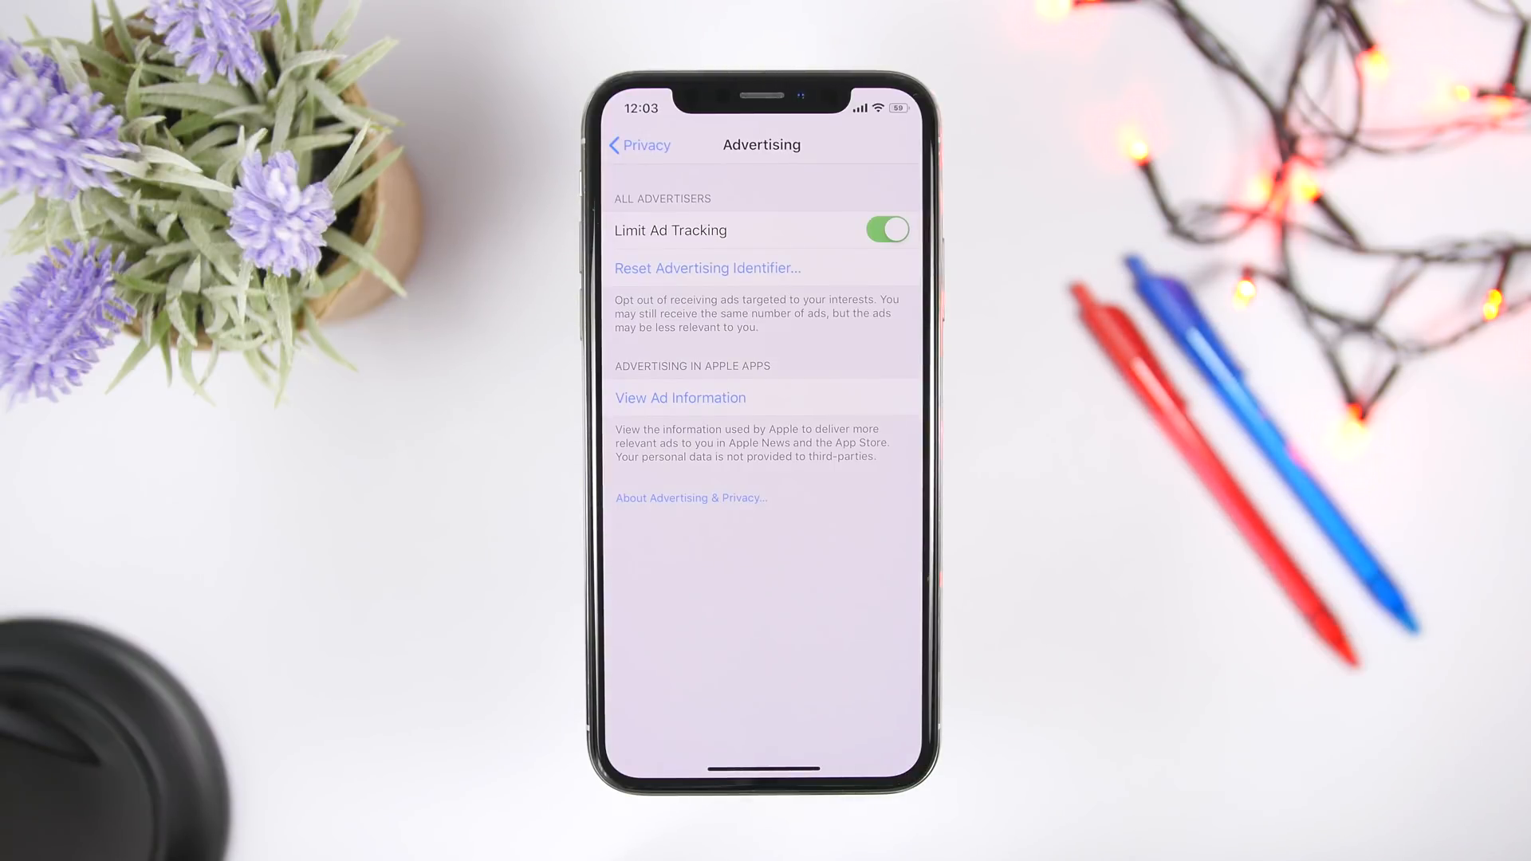
- Choose a fetch interval under Passwords & Accounts > Fetch New Data
left_click(638, 145)
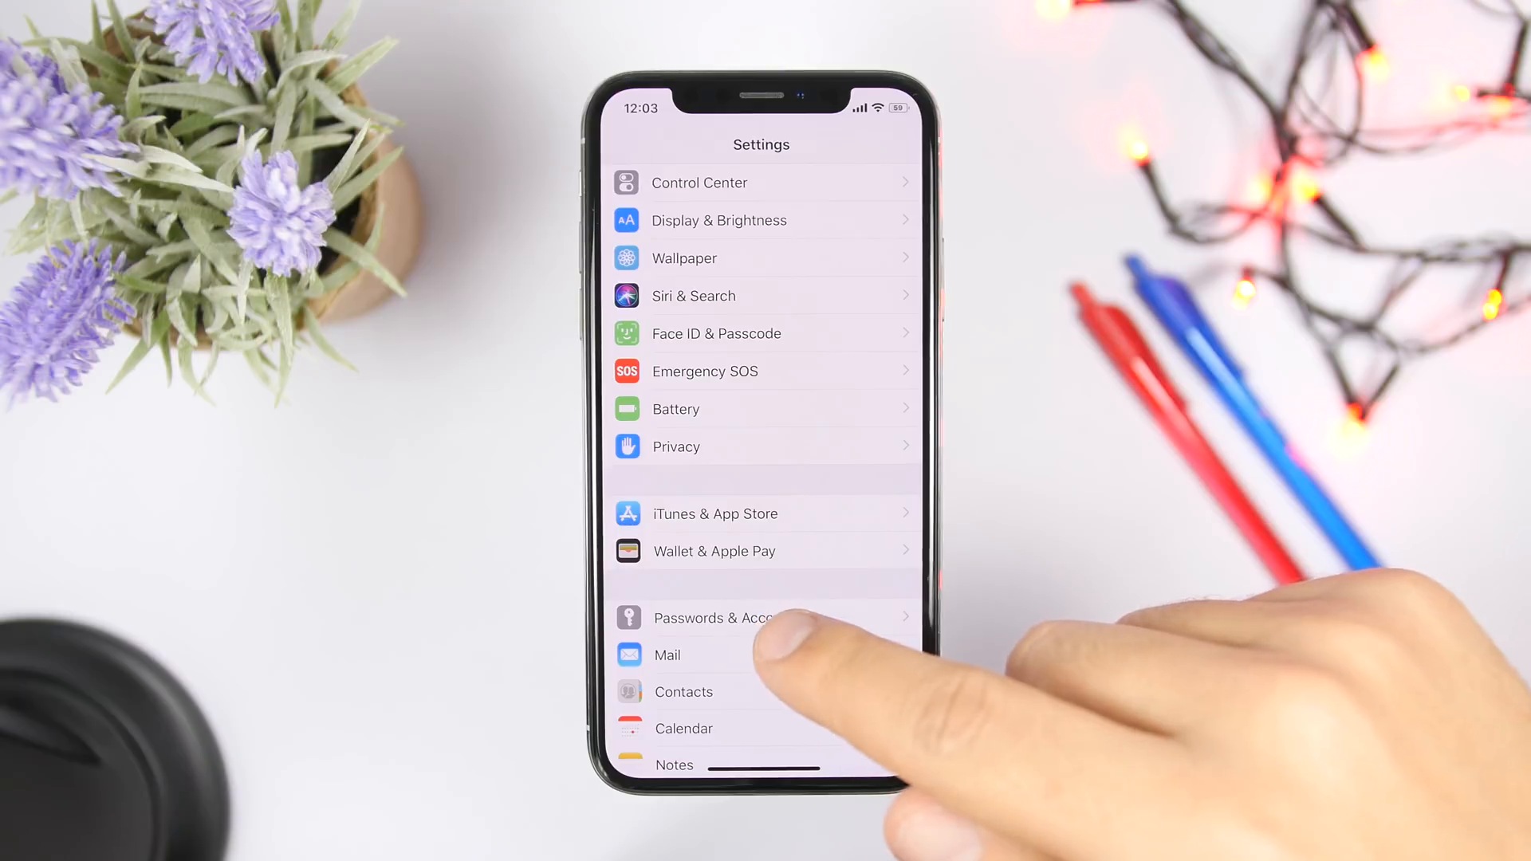
left_click(712, 617)
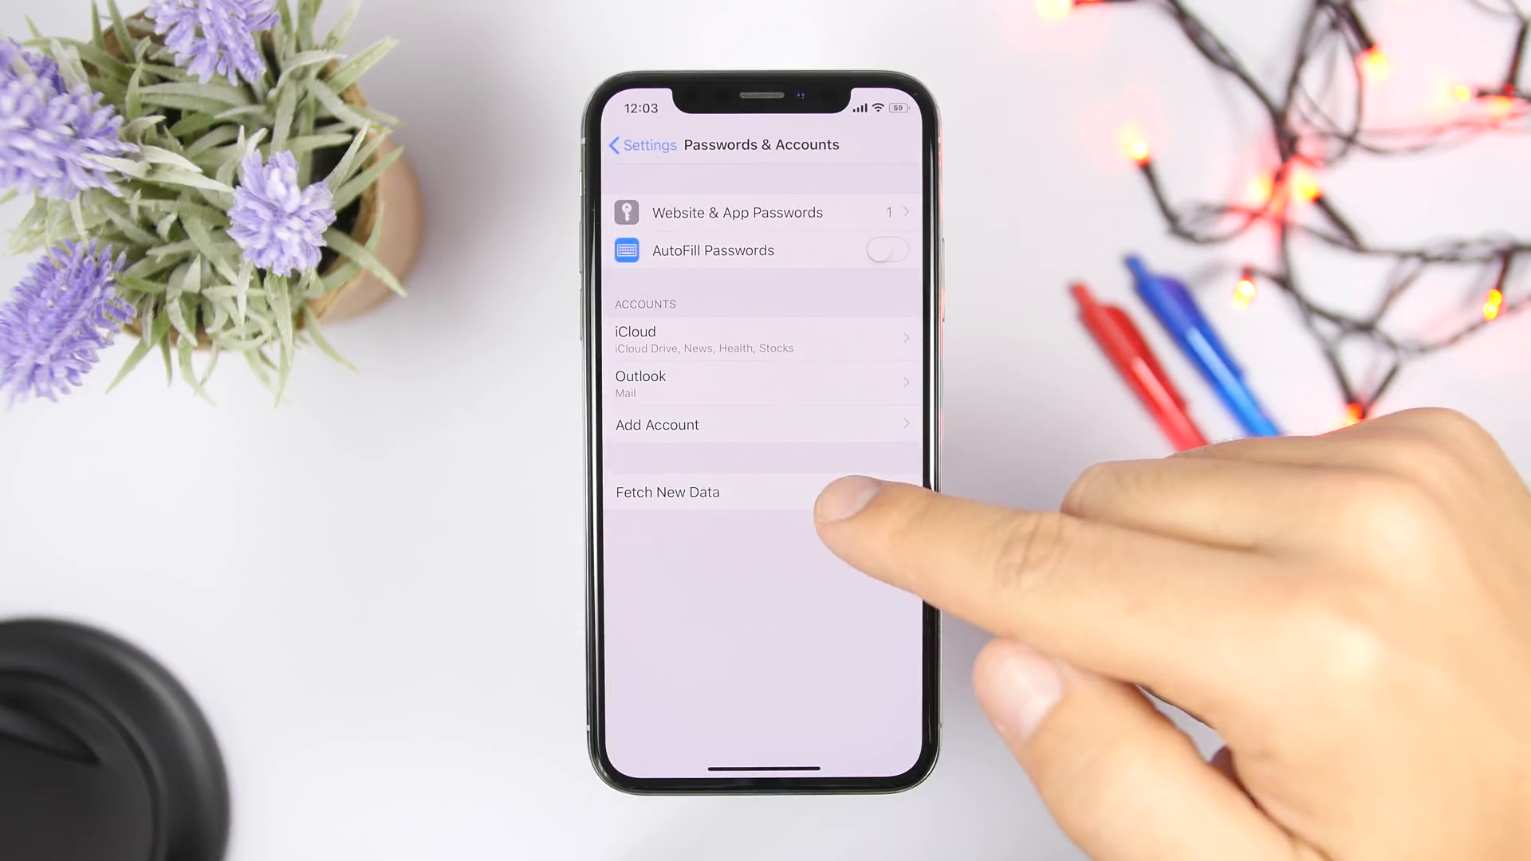
left_click(667, 492)
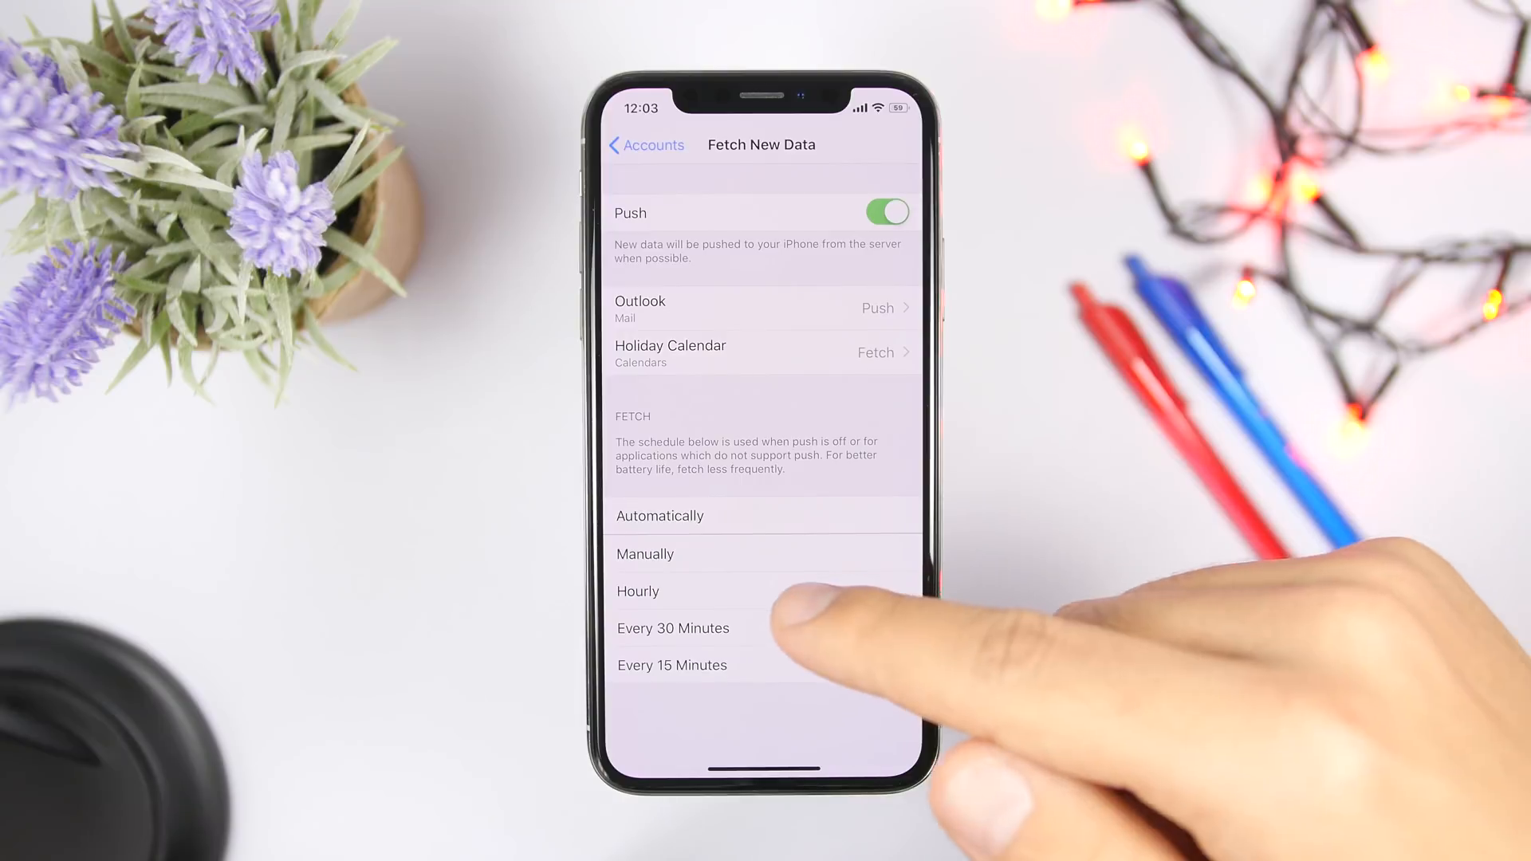
left_click(638, 590)
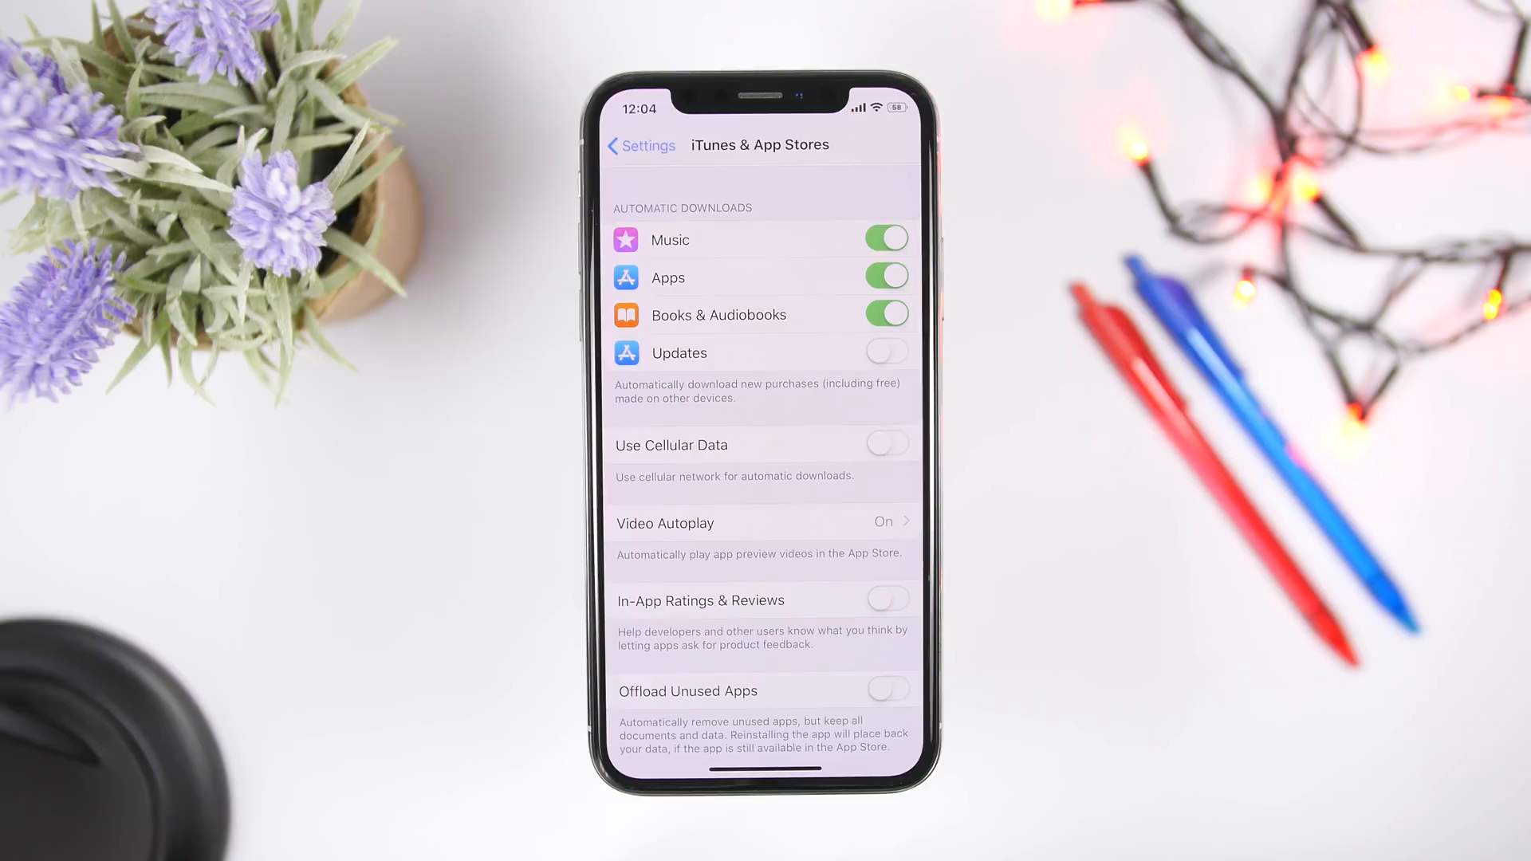
- Return to the main list, enter Privacy, then head into the Stills wallpaper gallery
left_click(640, 145)
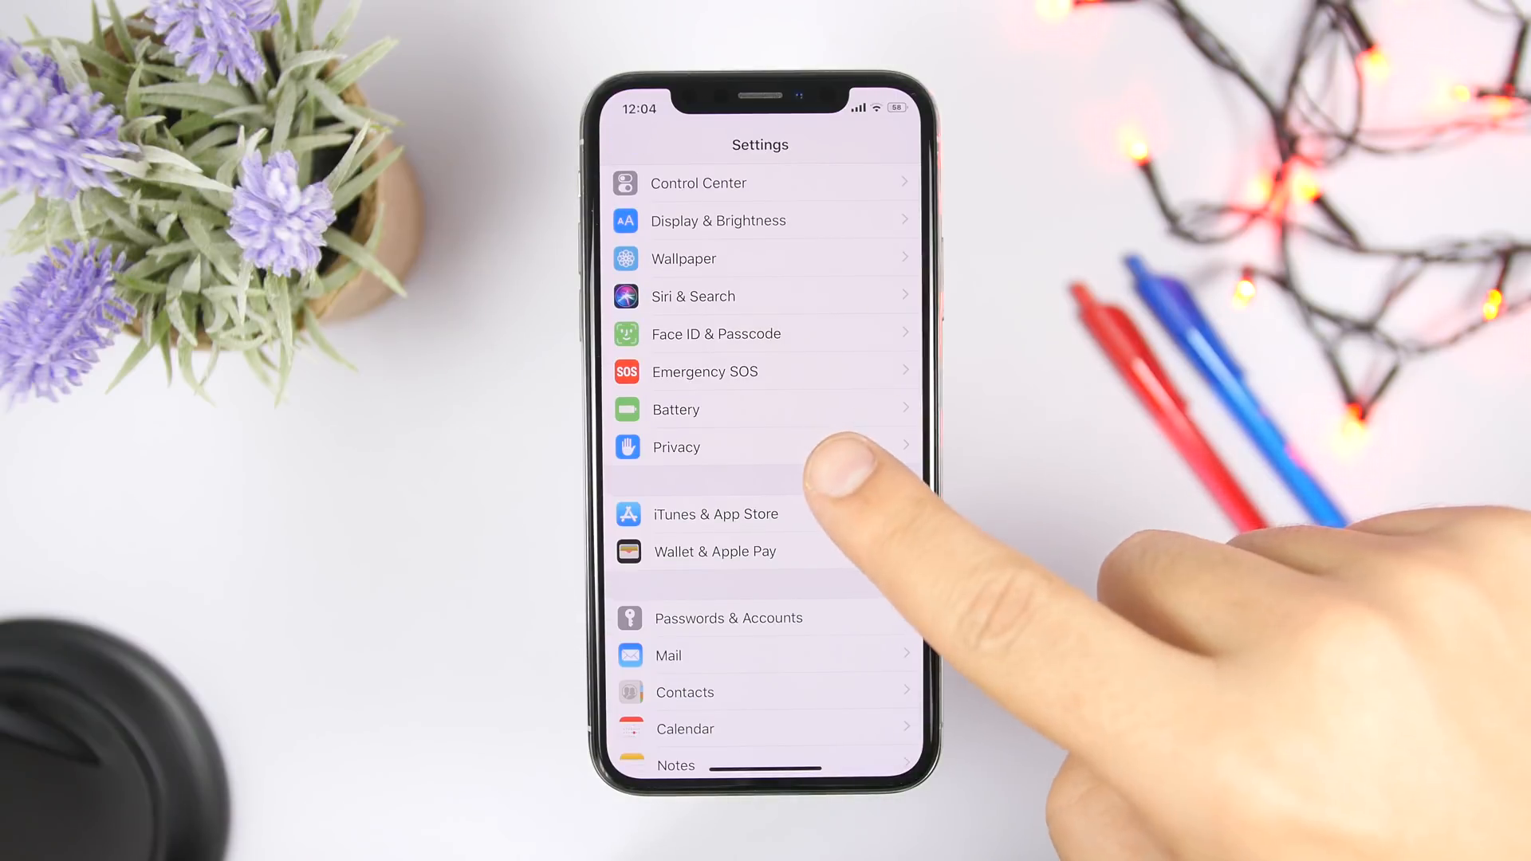
left_click(676, 446)
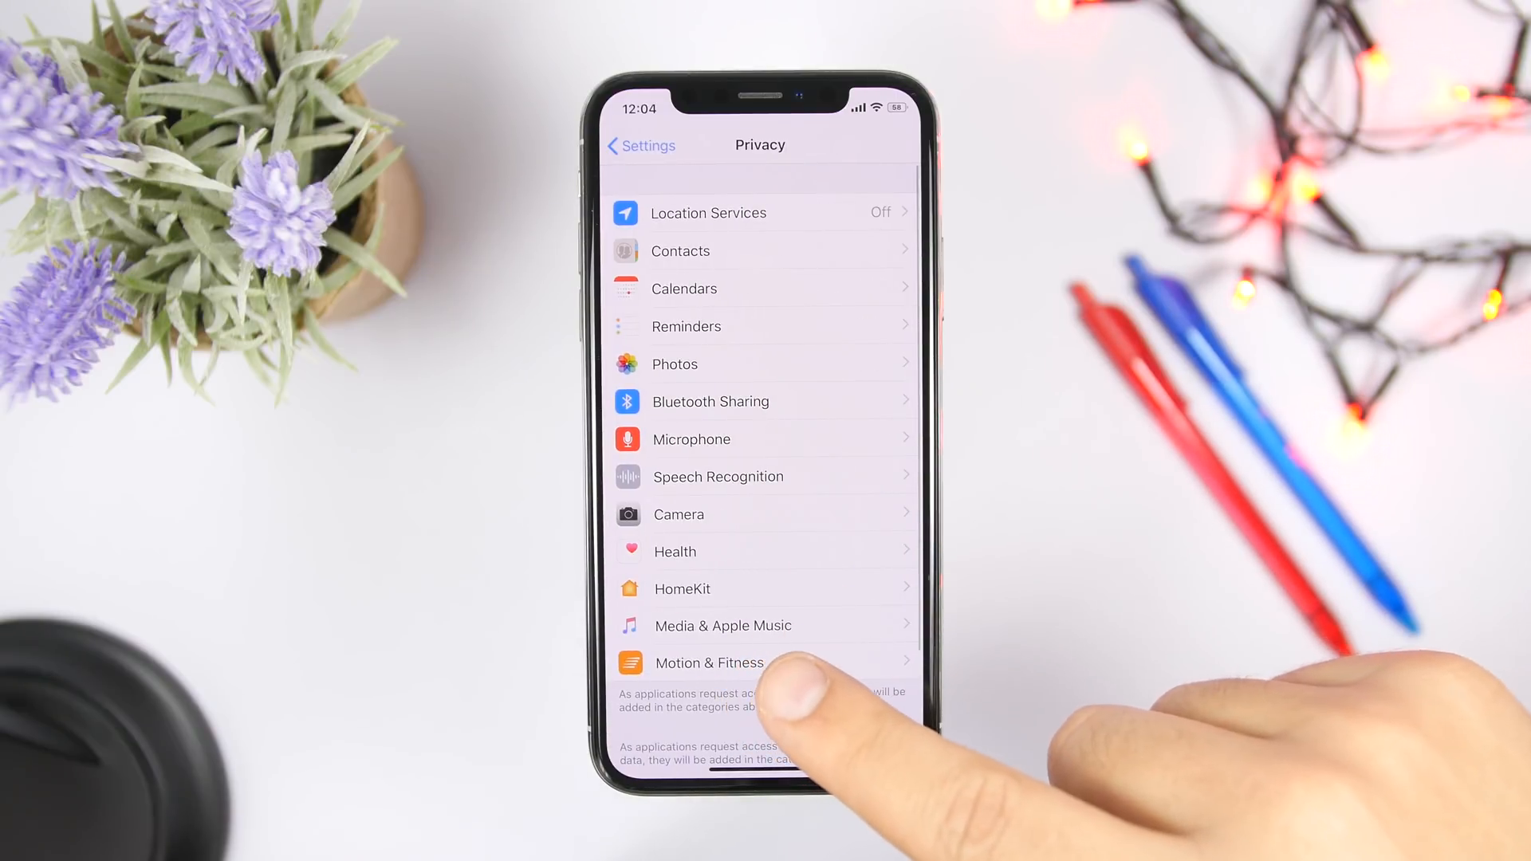
left_click(708, 662)
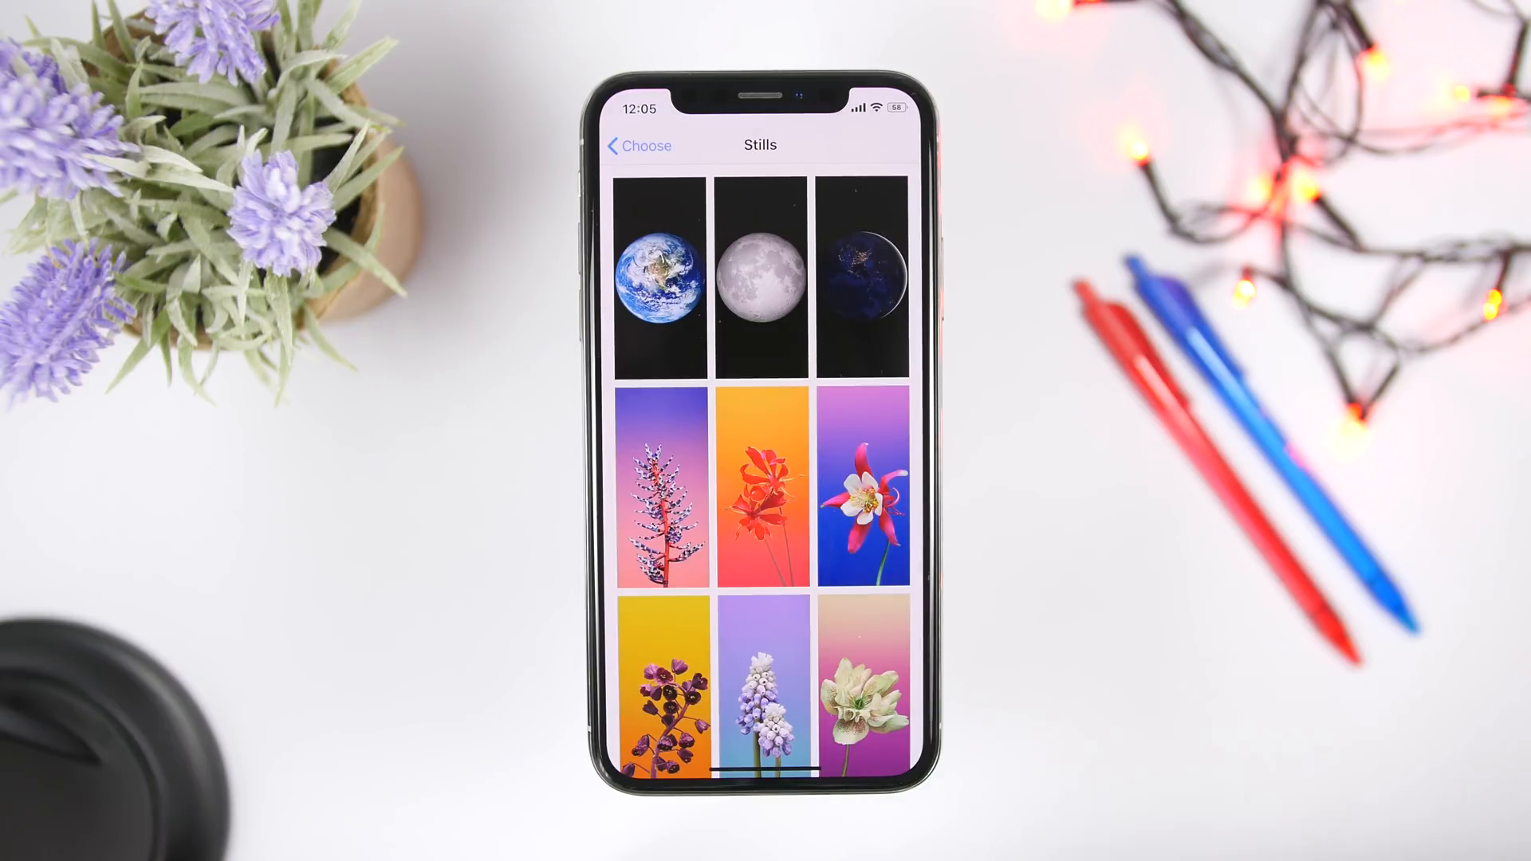
- Preview the orange red-flower image and set it as a still wallpaper
left_click(759, 478)
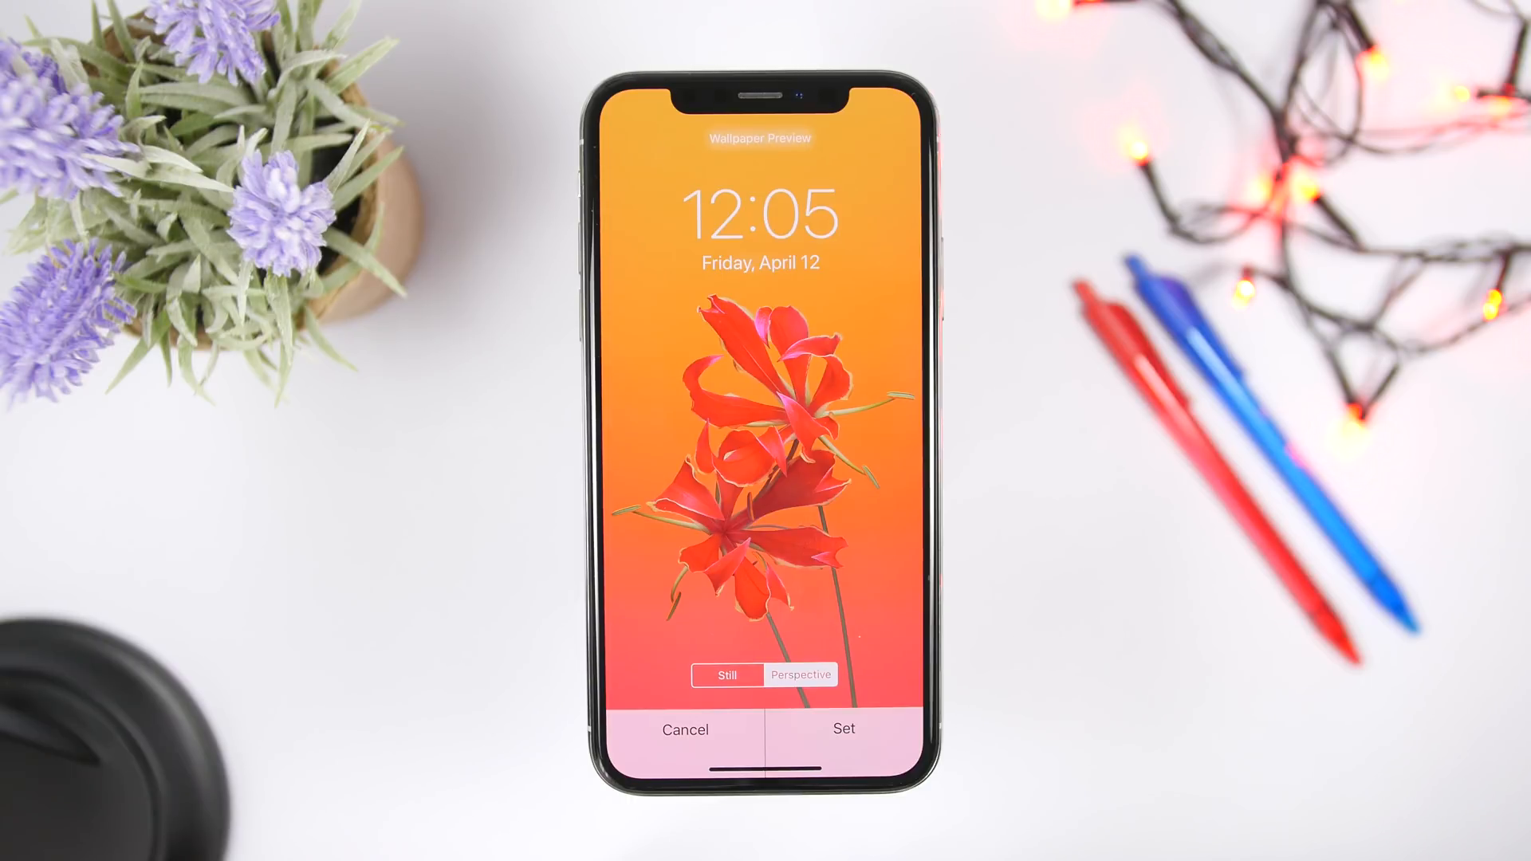
left_click(842, 729)
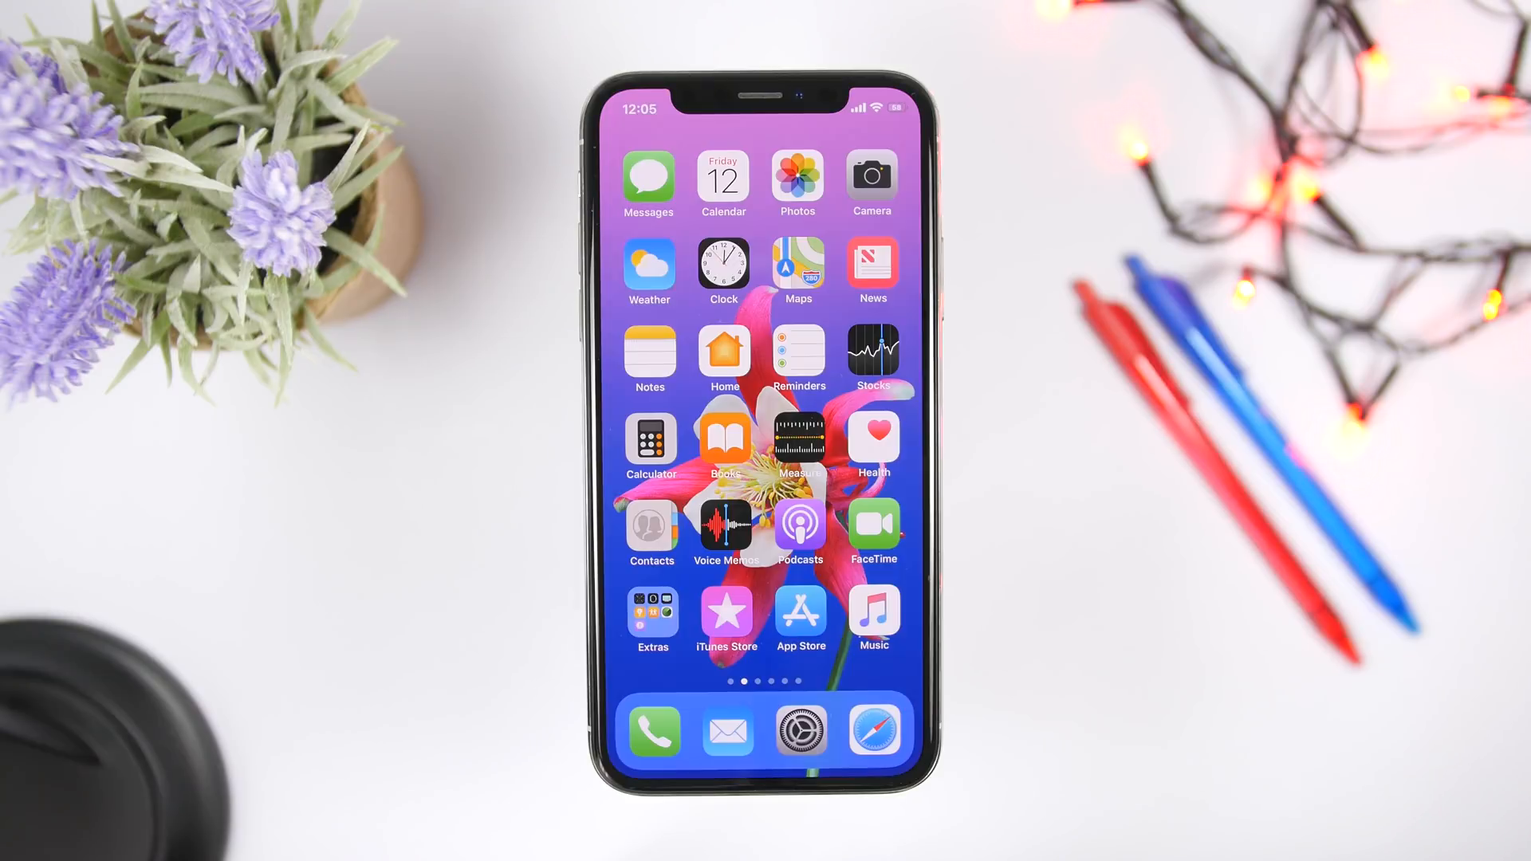